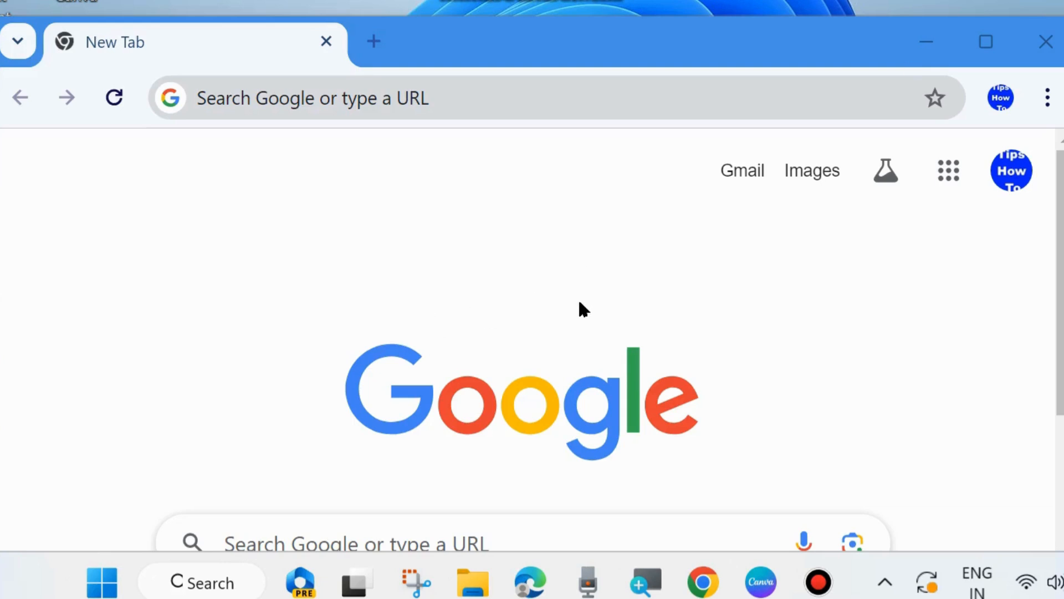
mouse_move(651, 288)
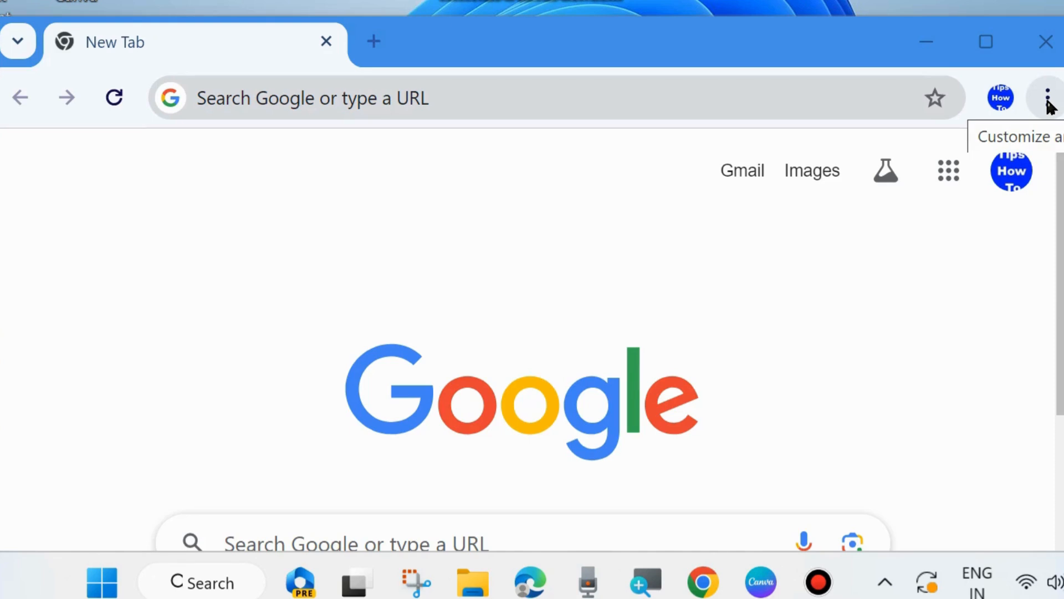
Step: Expand the Extensions submenu of Chrome's main menu to reveal Manage Extensions
click(1047, 97)
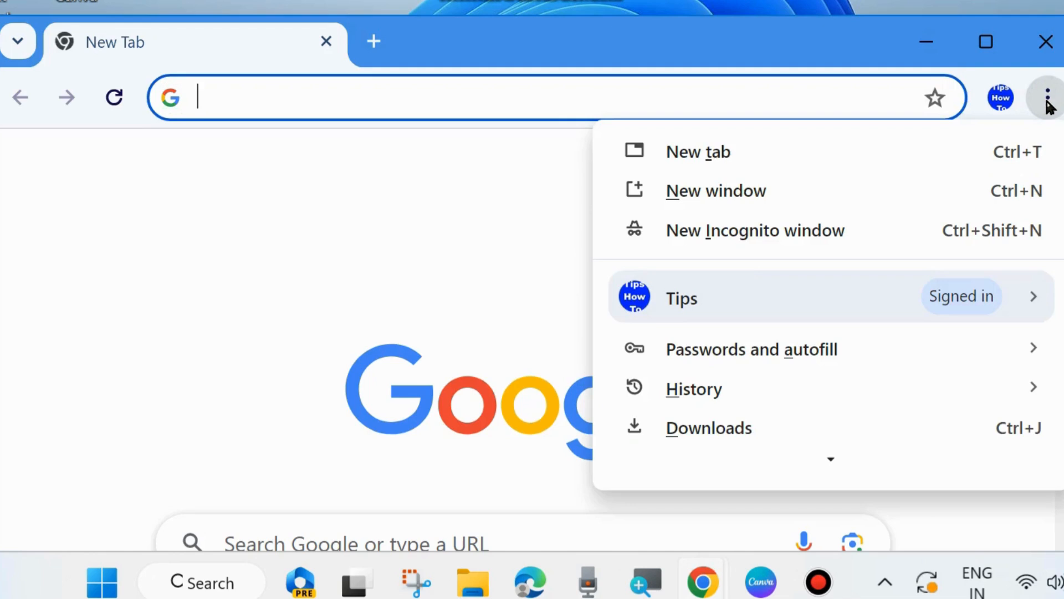
click(693, 389)
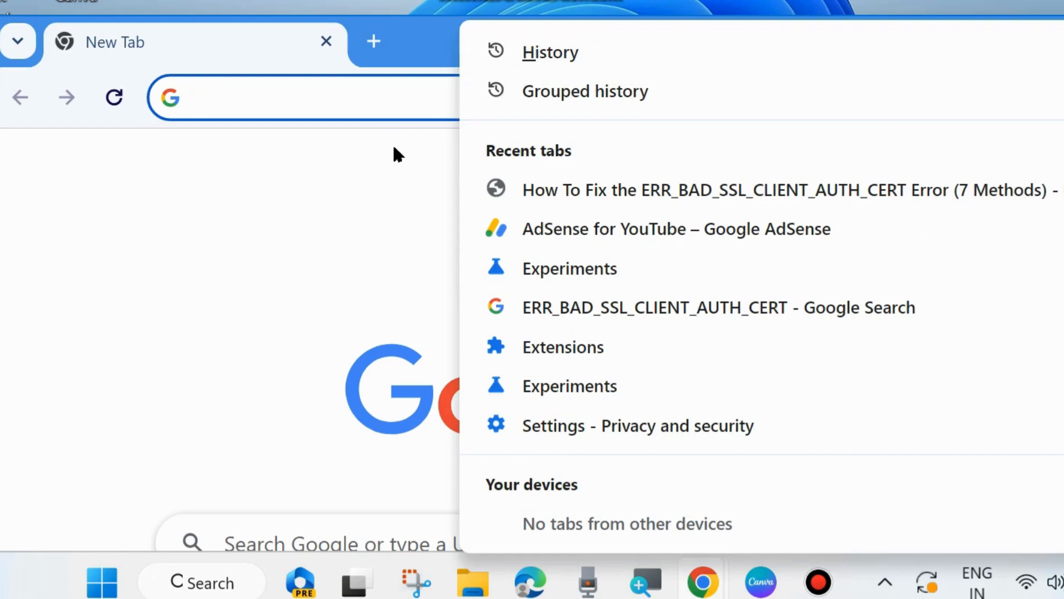
click(1047, 97)
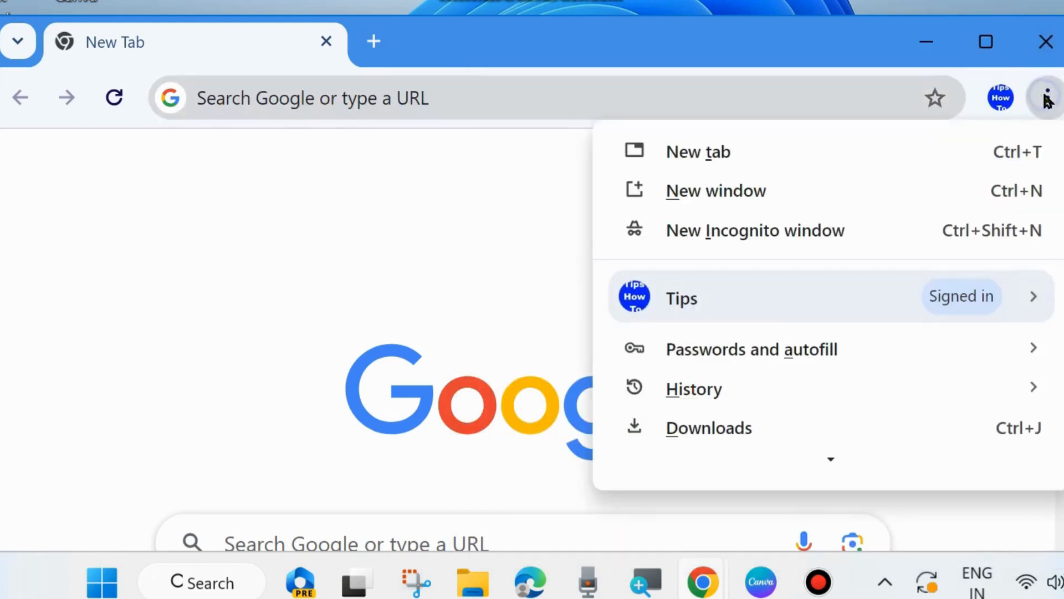
scroll(down, 3)
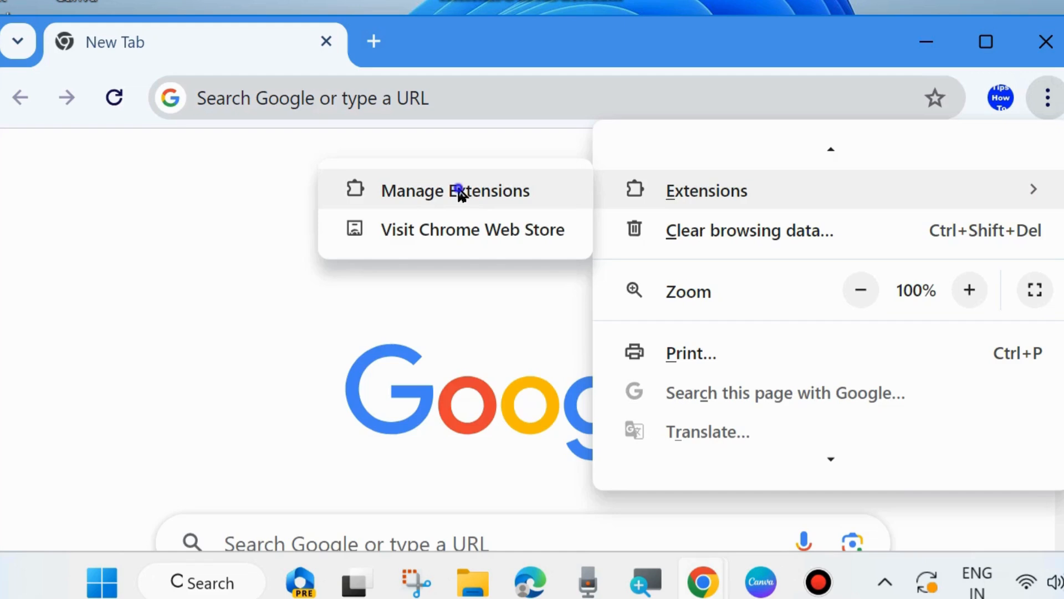
Step: Disable every installed extension, including Application Launcher For Drive and GoFullPage
click(459, 190)
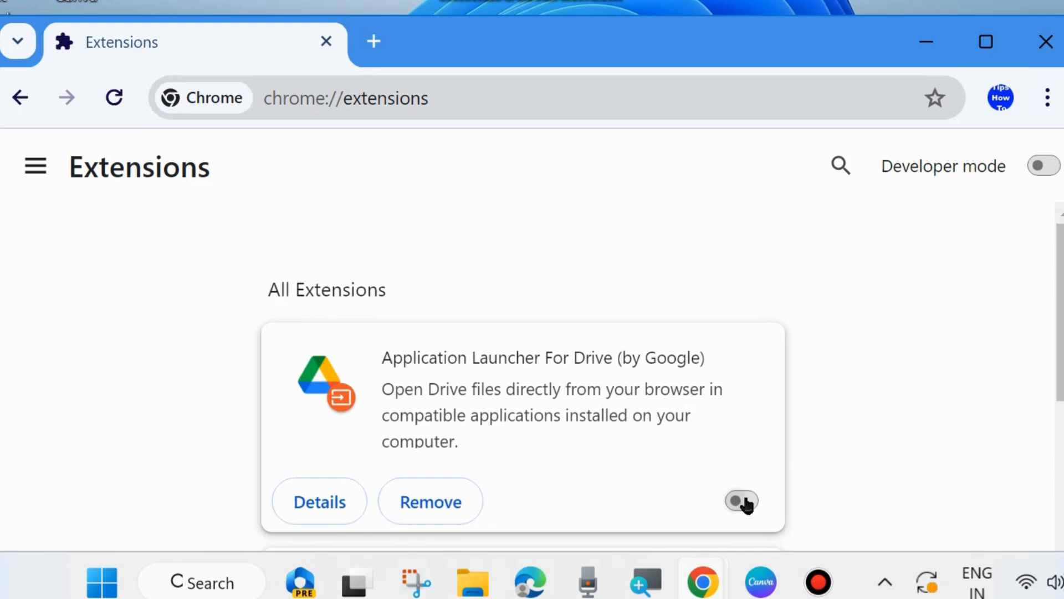
scroll(down, 3)
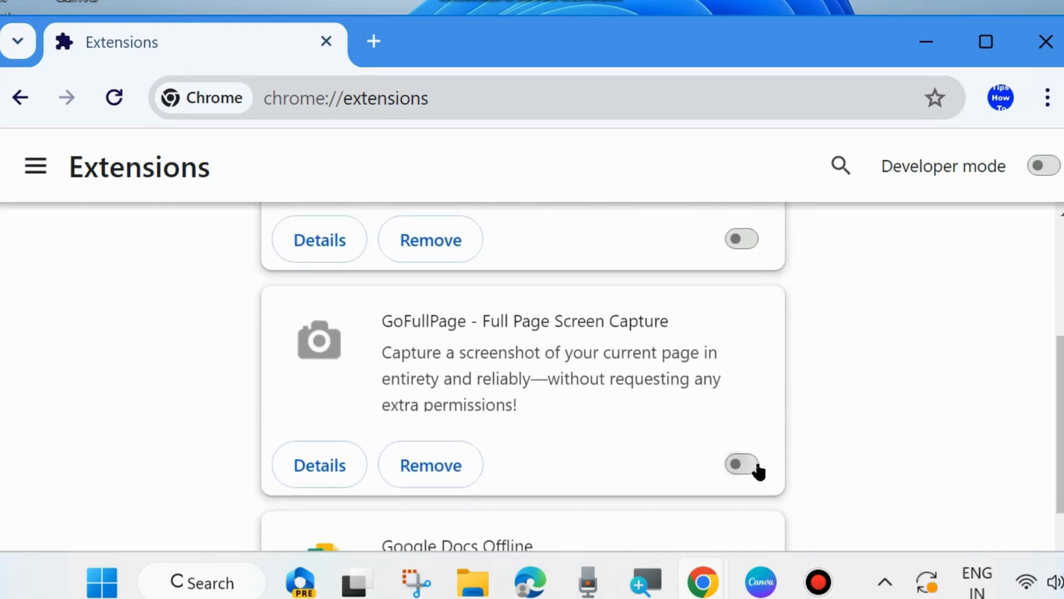
scroll(down, 3)
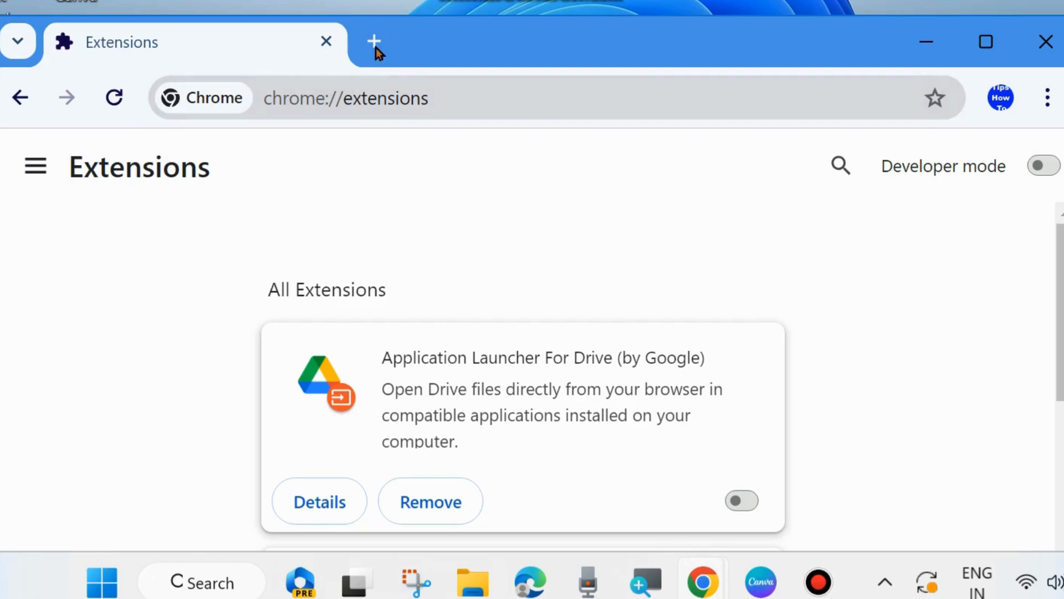
Step: In a new tab, go to Settings and its Privacy and security section
click(375, 41)
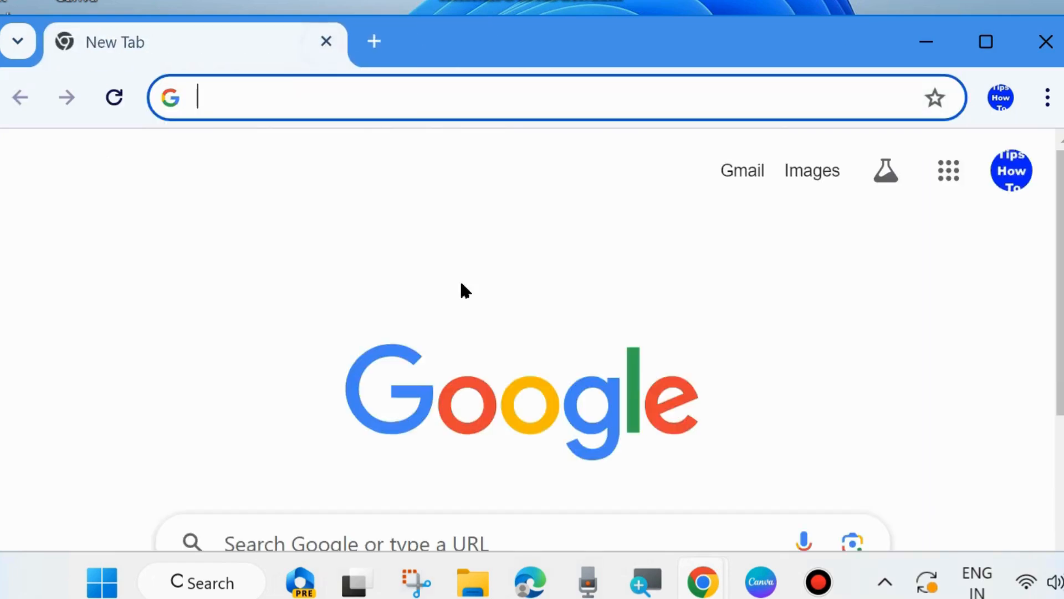
mouse_move(1051, 143)
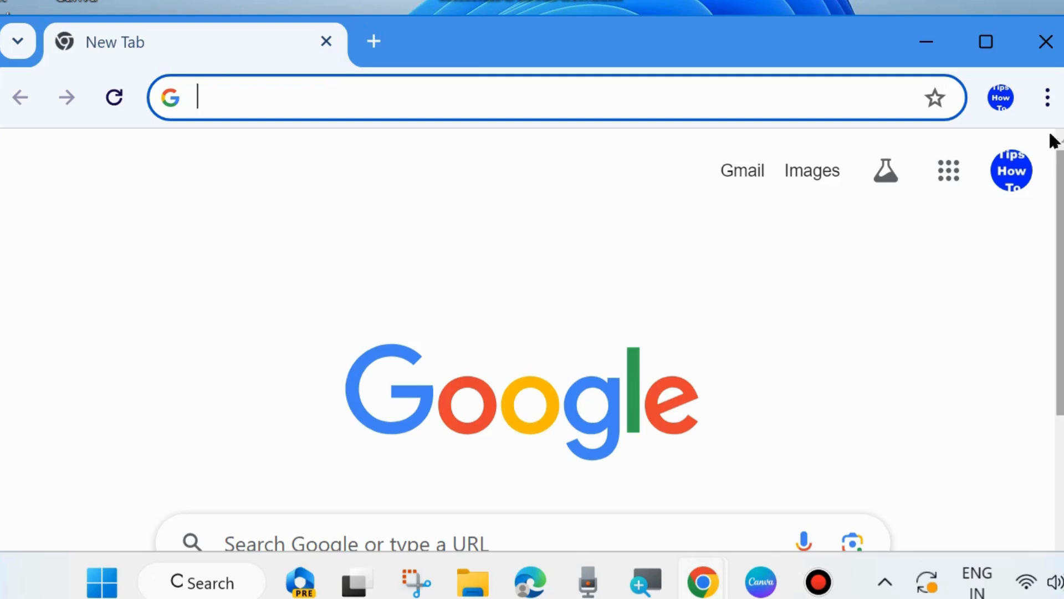
mouse_move(1048, 97)
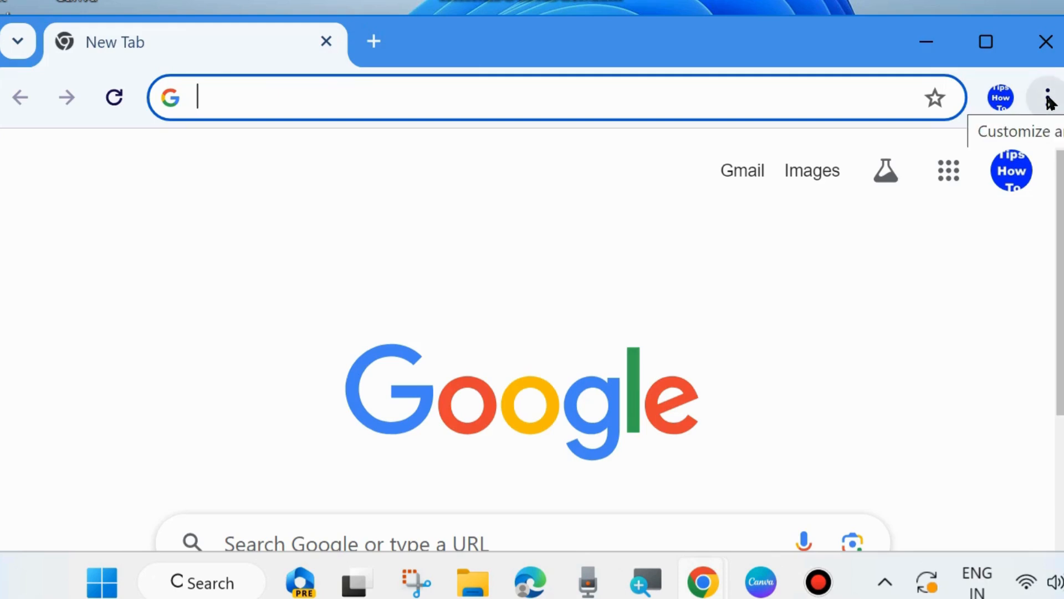
click(1051, 97)
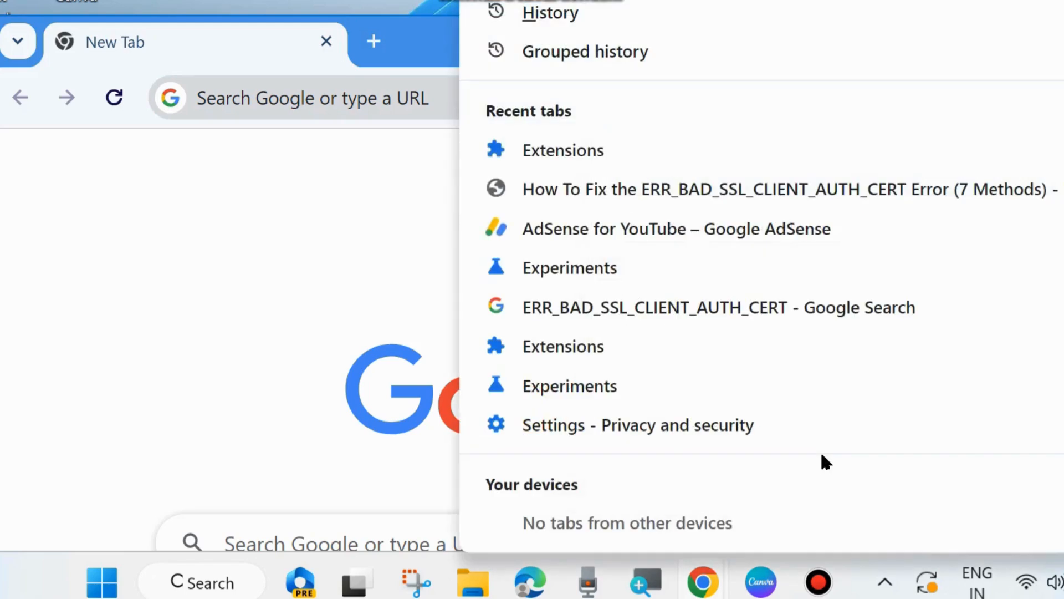
click(1046, 99)
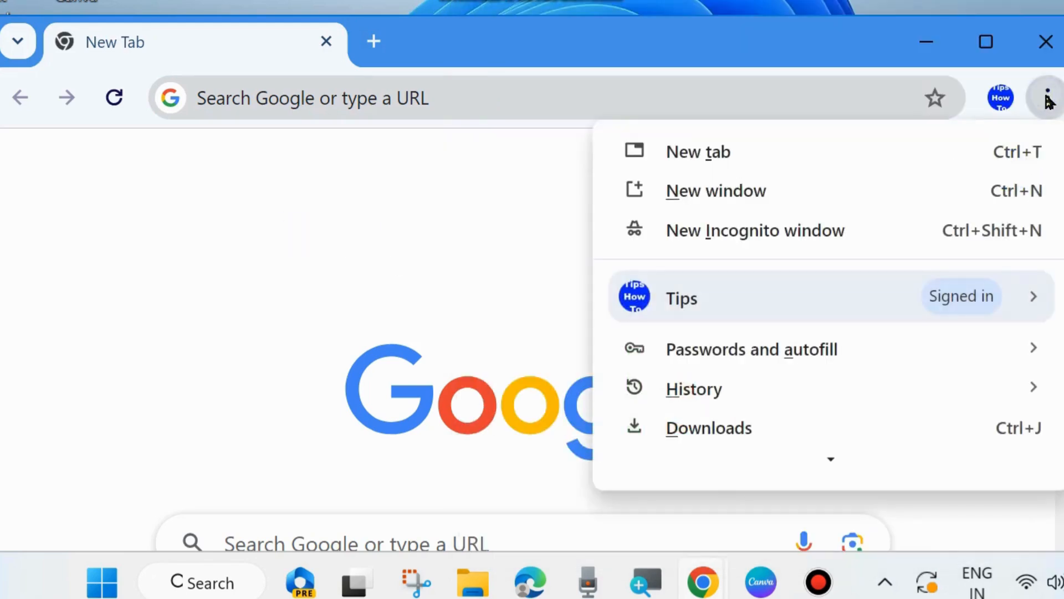
click(694, 389)
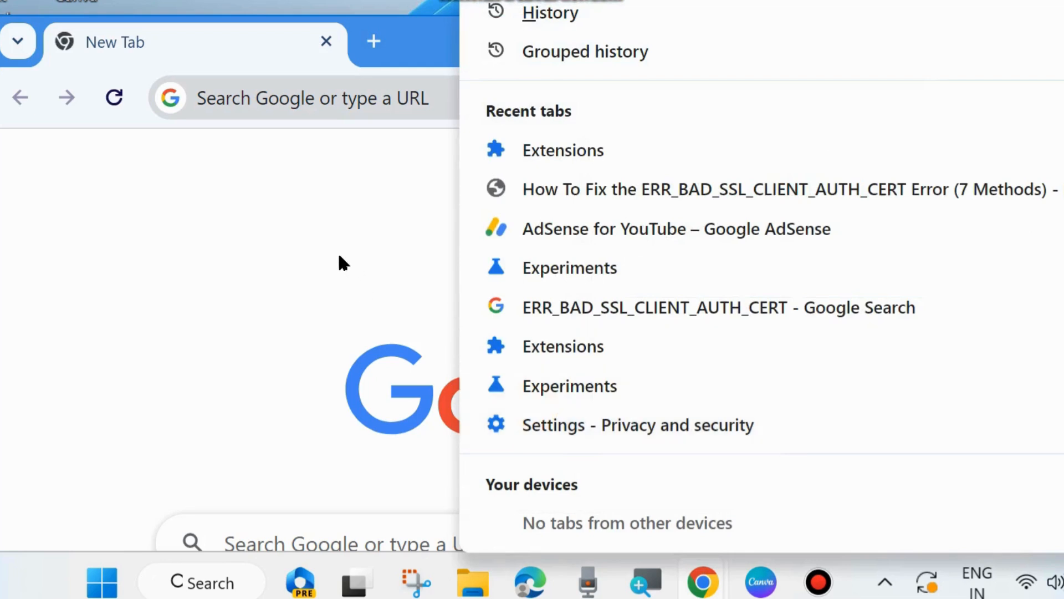
click(1047, 99)
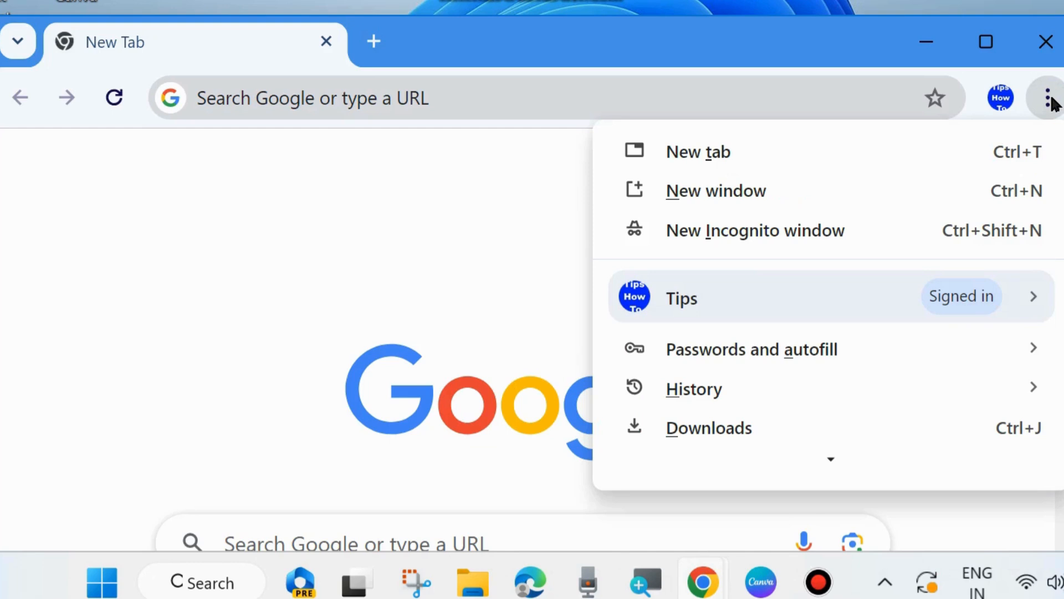
scroll(down, 3)
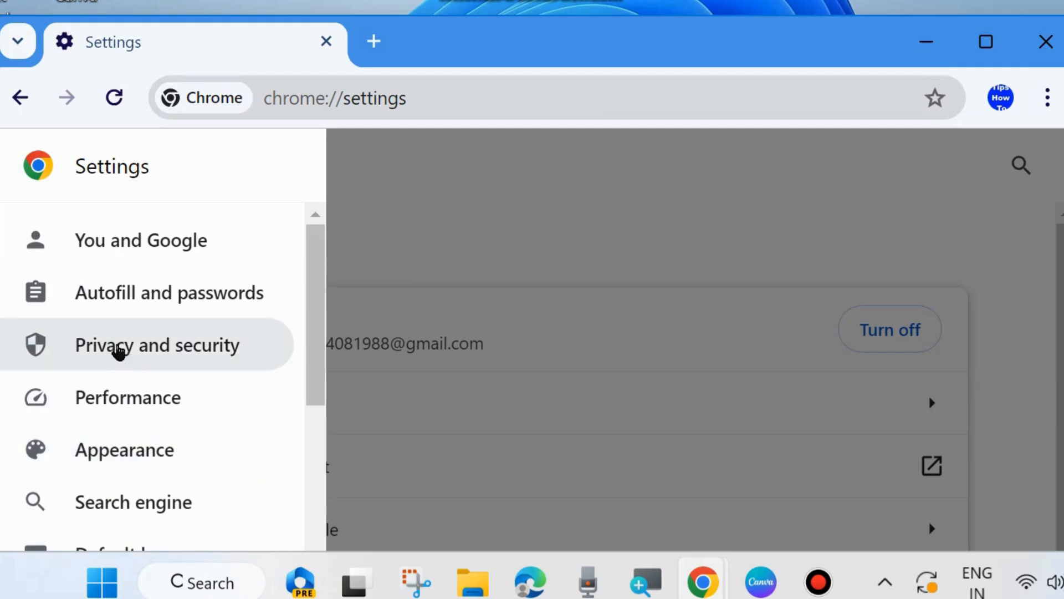
mouse_move(130, 351)
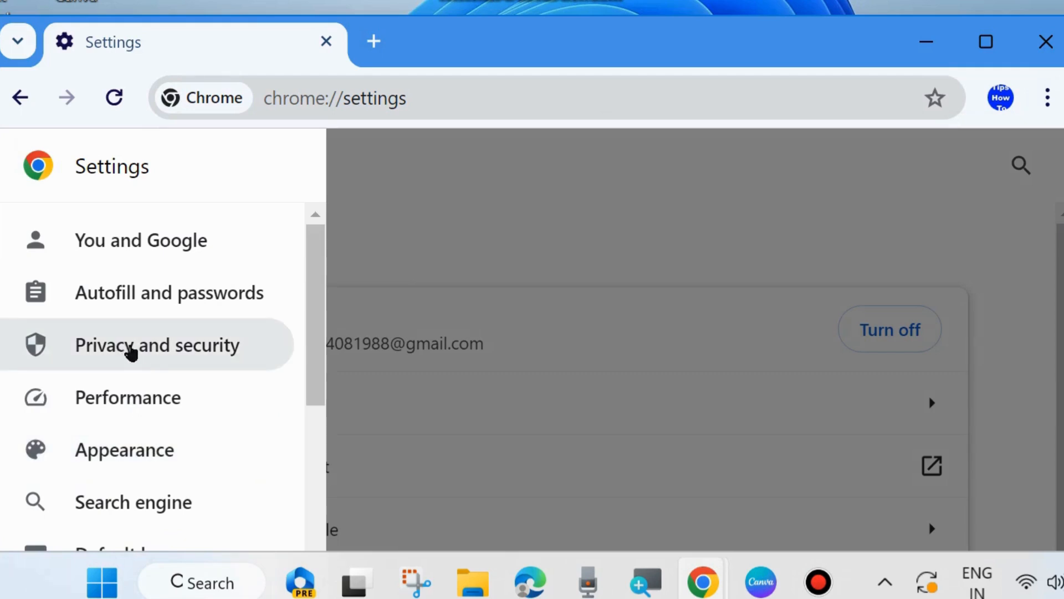
click(133, 345)
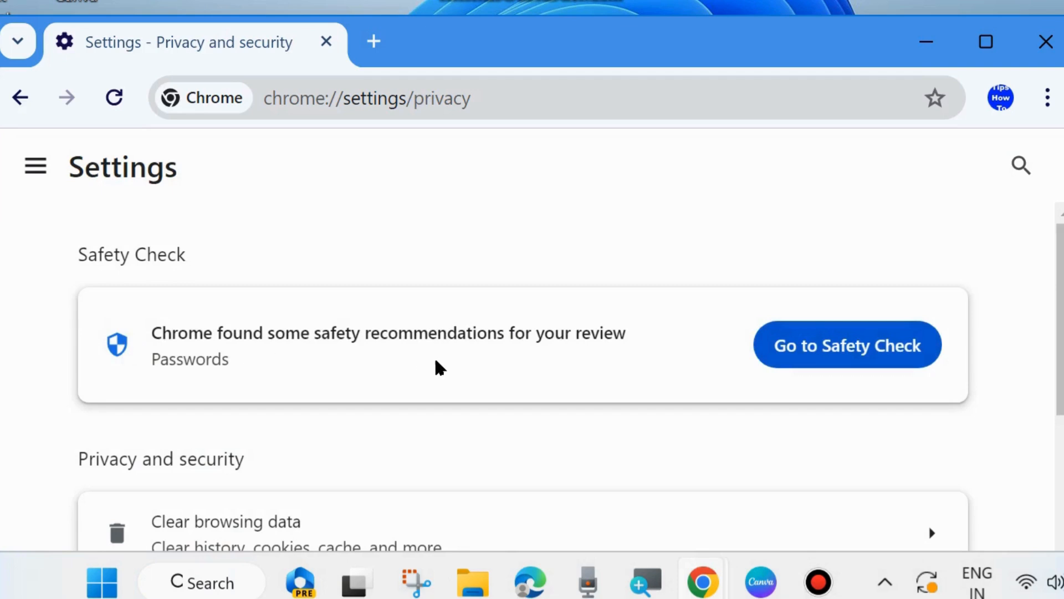
scroll(down, 3)
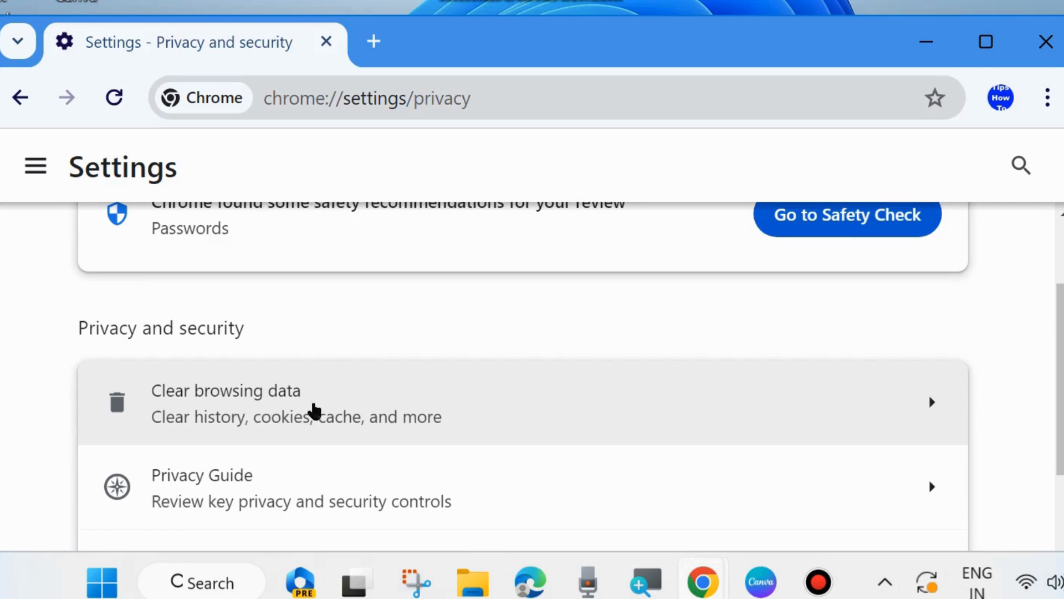
mouse_move(462, 424)
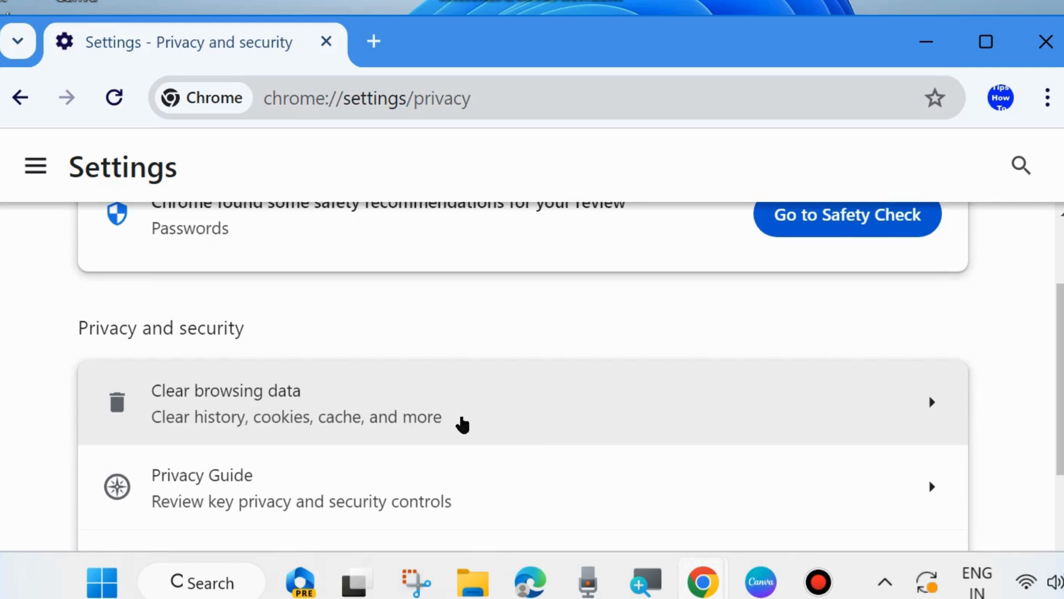
Step: Erase All time browsing history, download history, and cookies via Clear browsing data
click(225, 403)
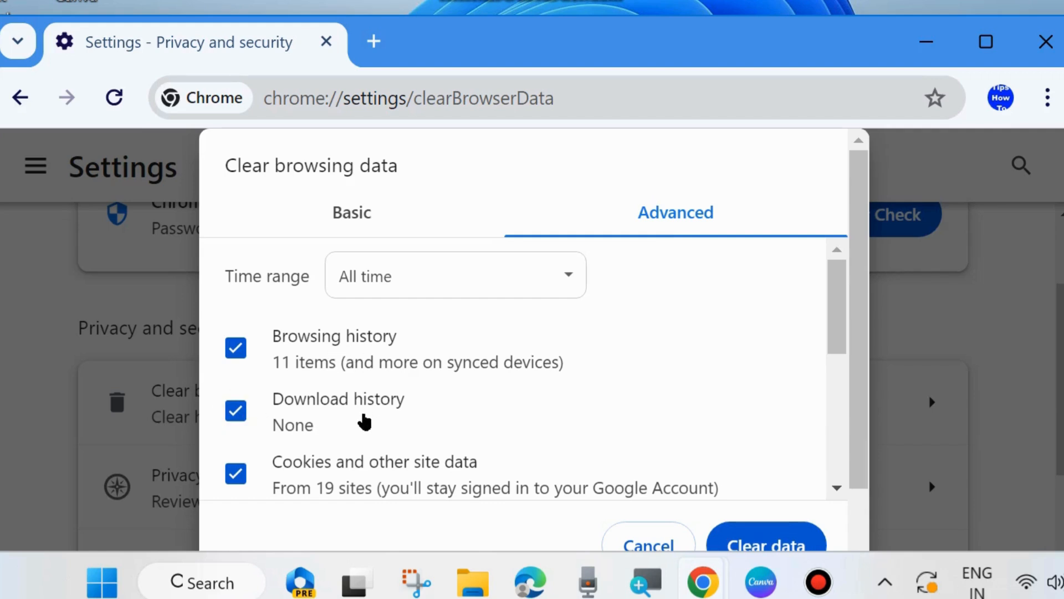
mouse_move(358, 478)
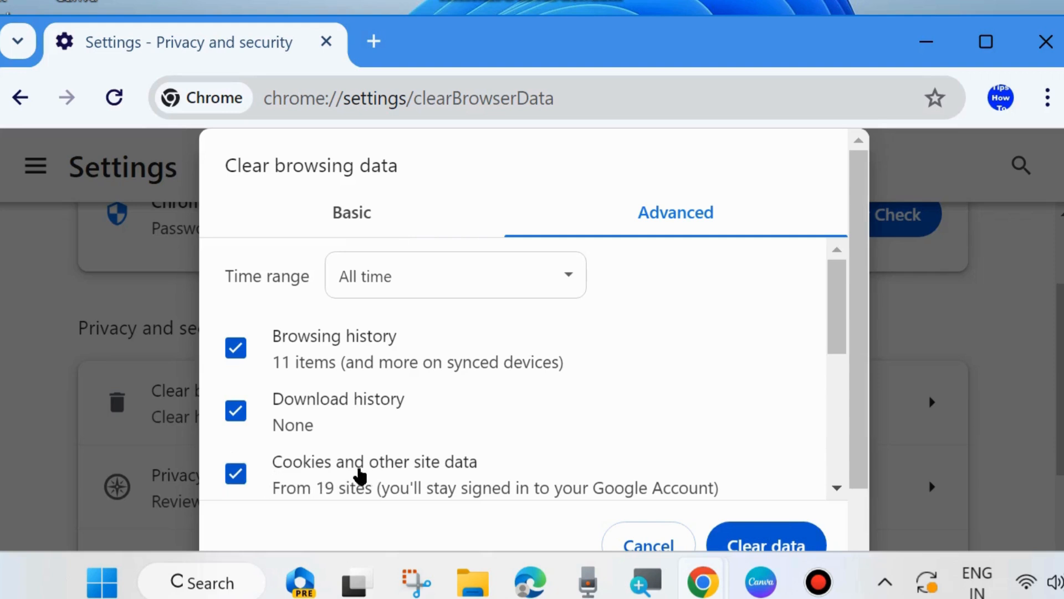
scroll(down, 3)
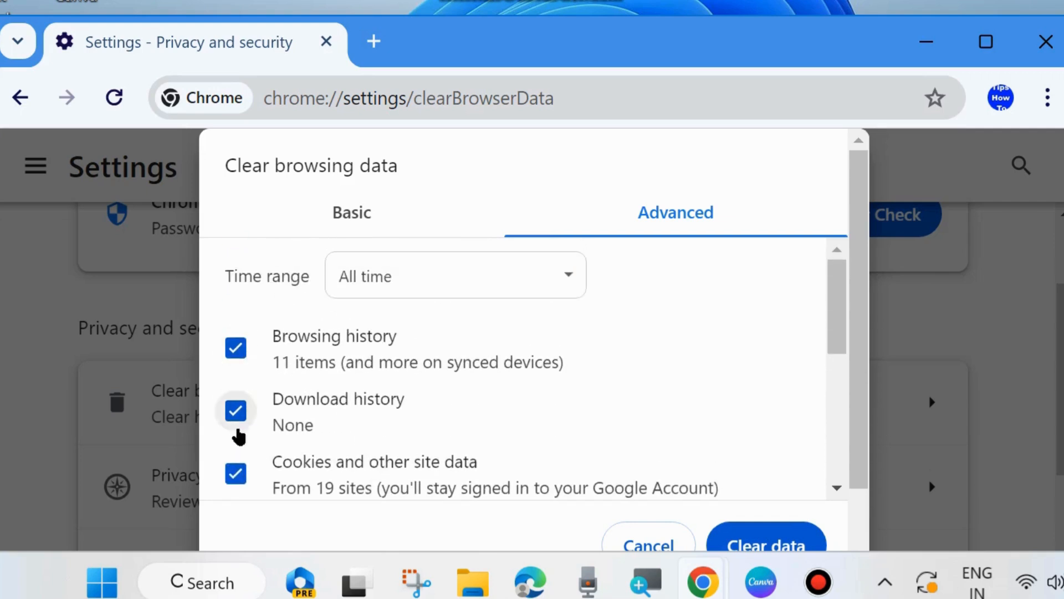
mouse_move(766, 546)
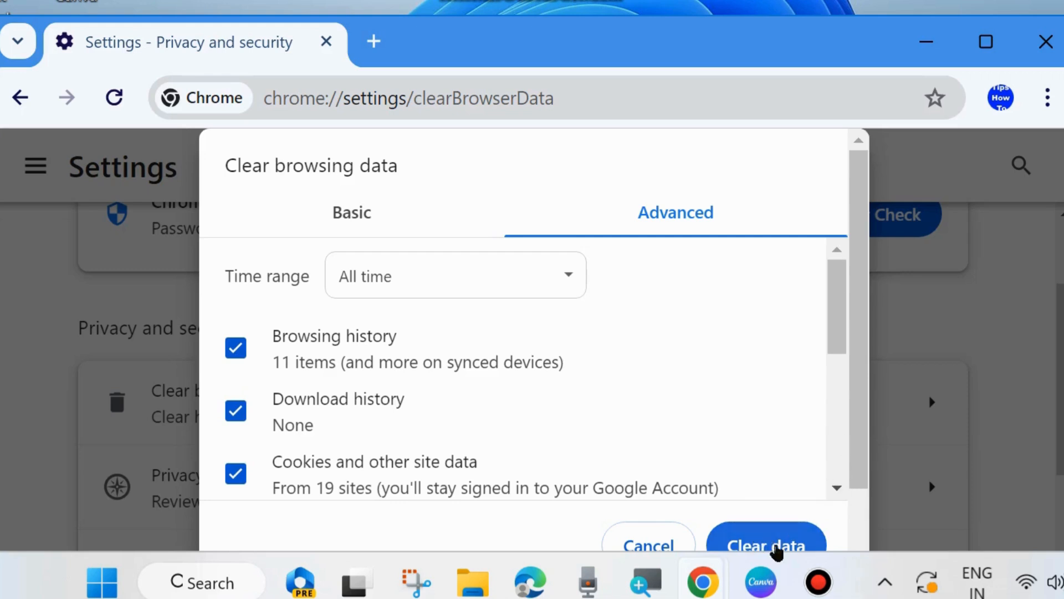
click(766, 546)
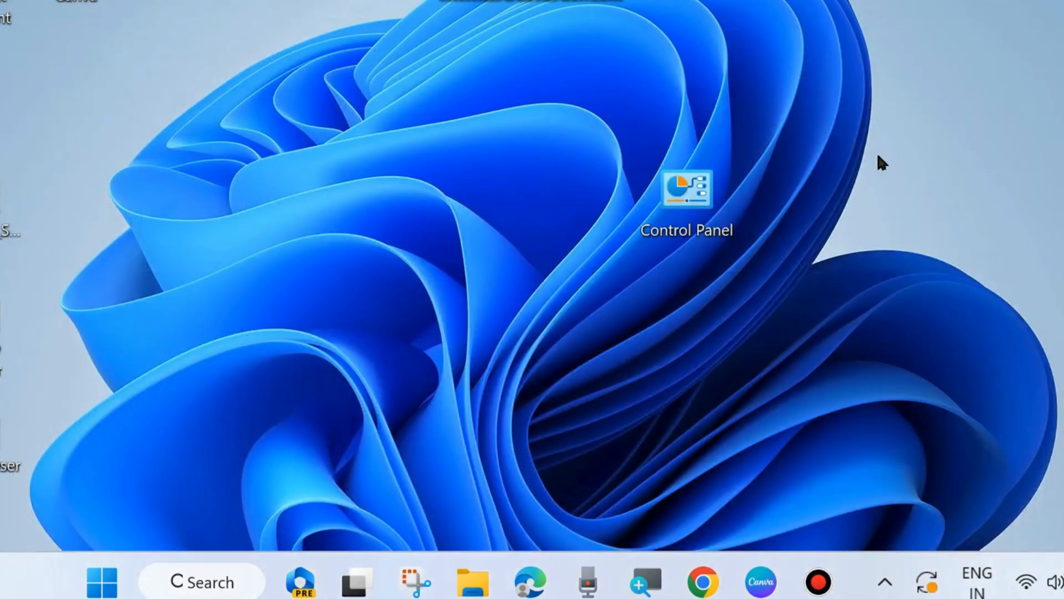
click(710, 582)
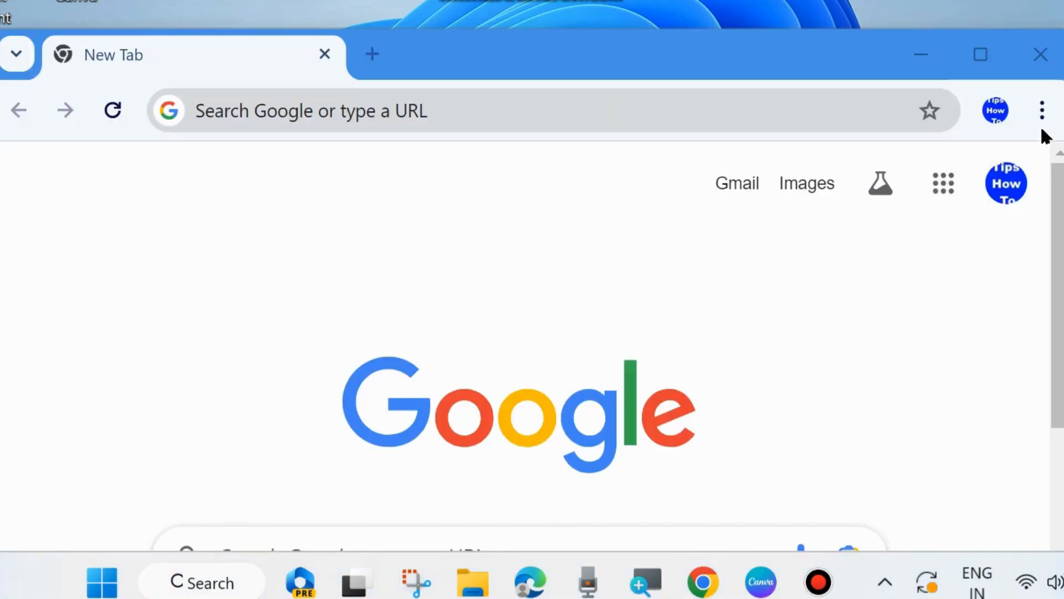
mouse_move(1042, 114)
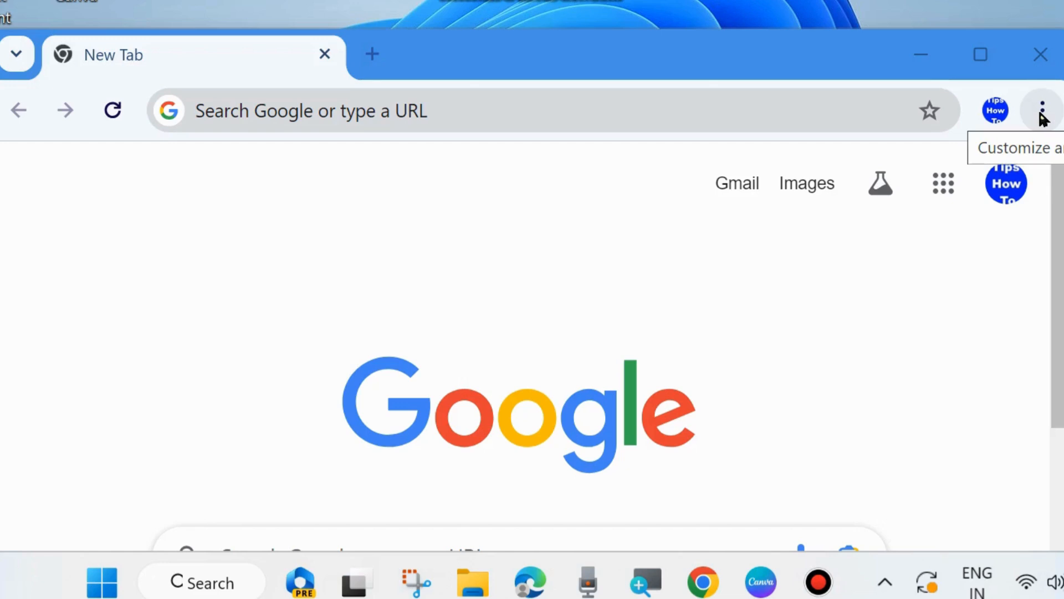
Step: Go to Chrome Settings from the New Tab menu and scroll the sidebar to System
click(1041, 110)
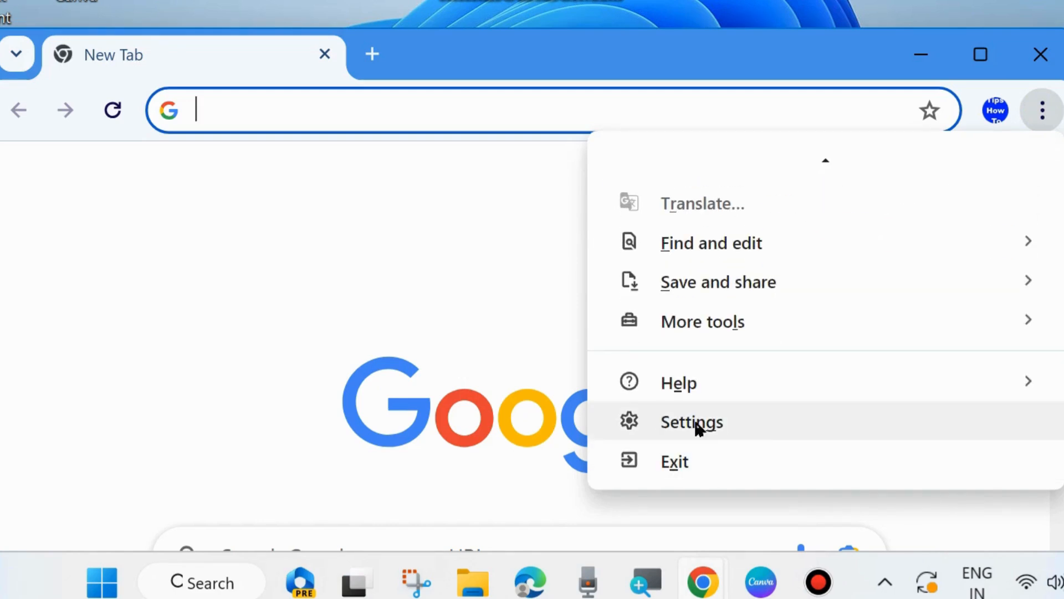
click(692, 422)
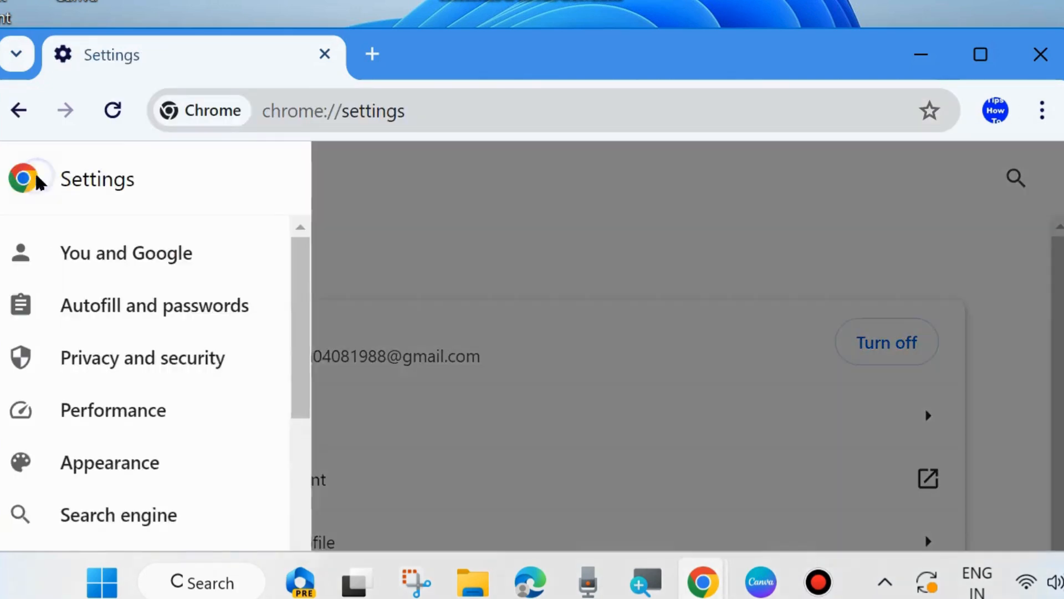
scroll(down, 3)
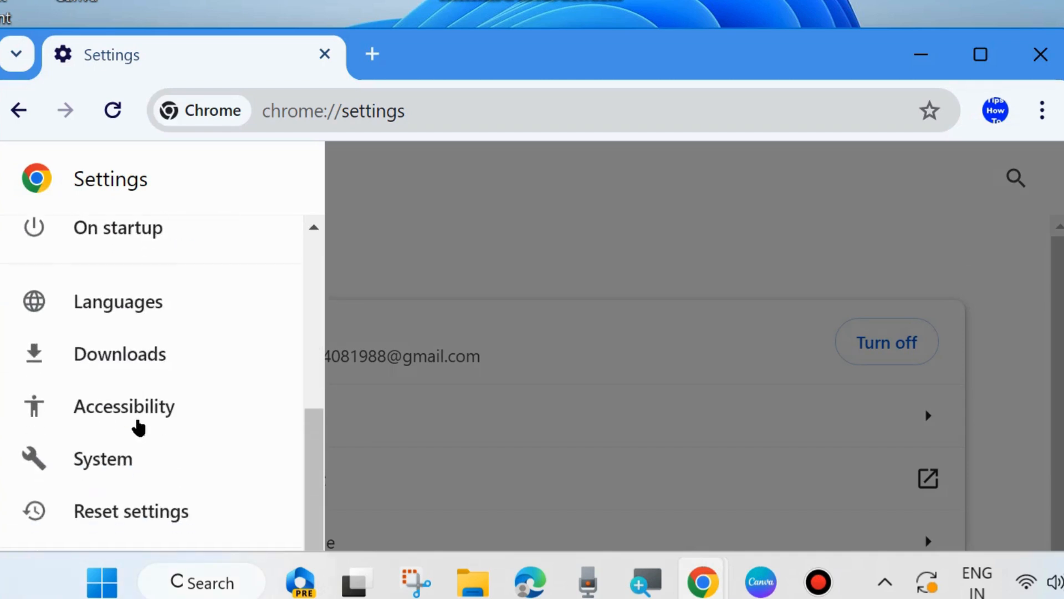
mouse_move(88, 466)
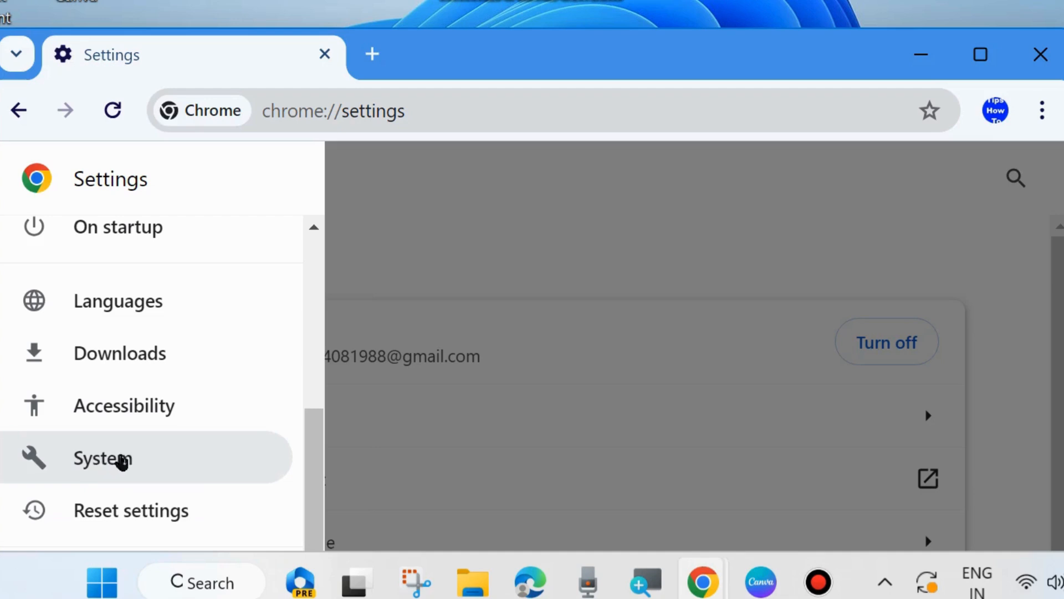
Step: Switch off 'Use graphics acceleration when available' in System settings
click(102, 459)
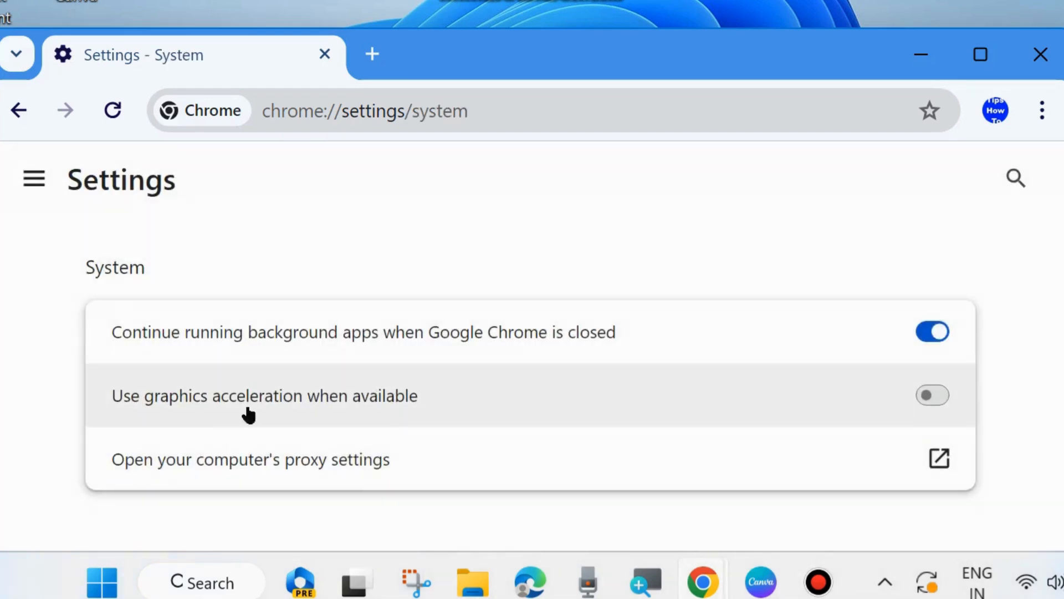
mouse_move(296, 409)
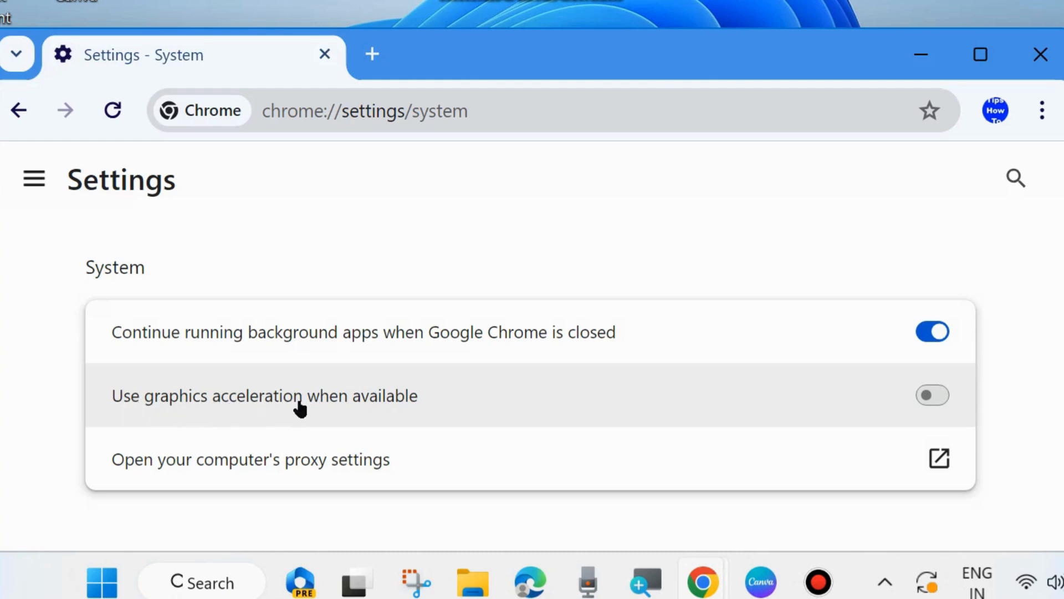
mouse_move(348, 396)
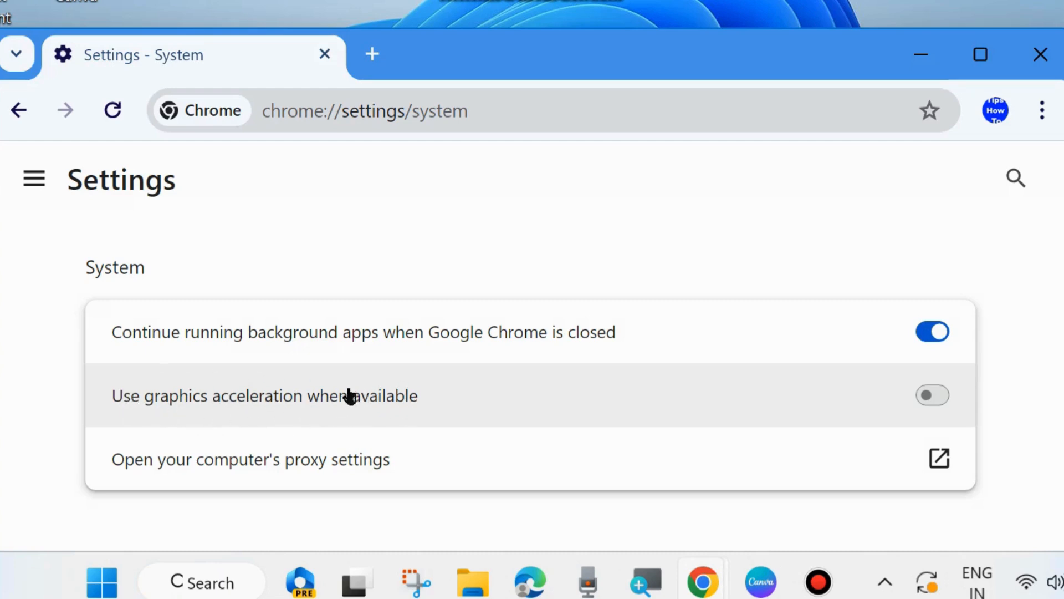
mouse_move(308, 450)
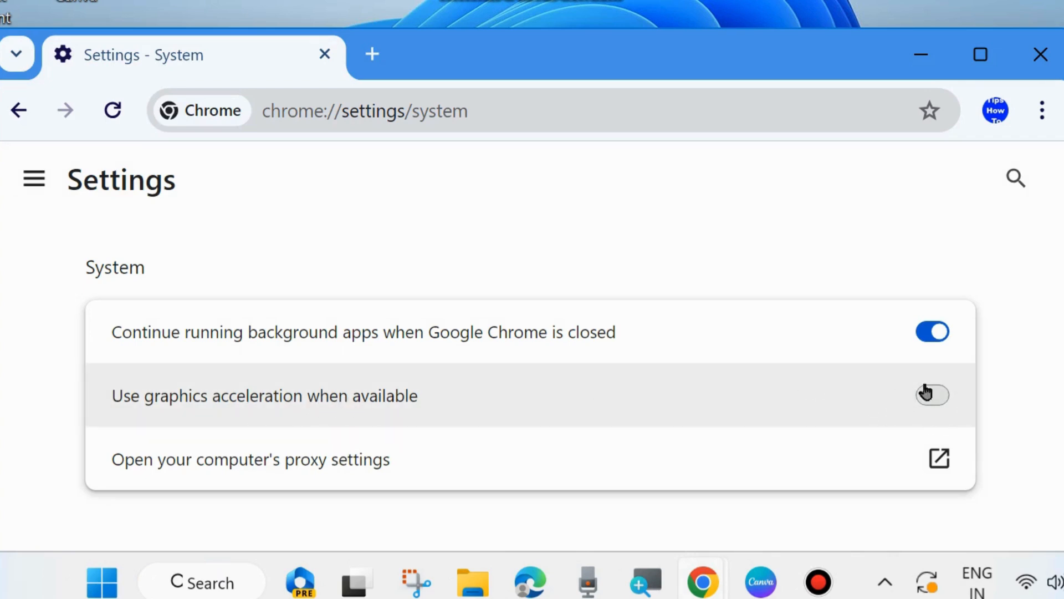
click(933, 394)
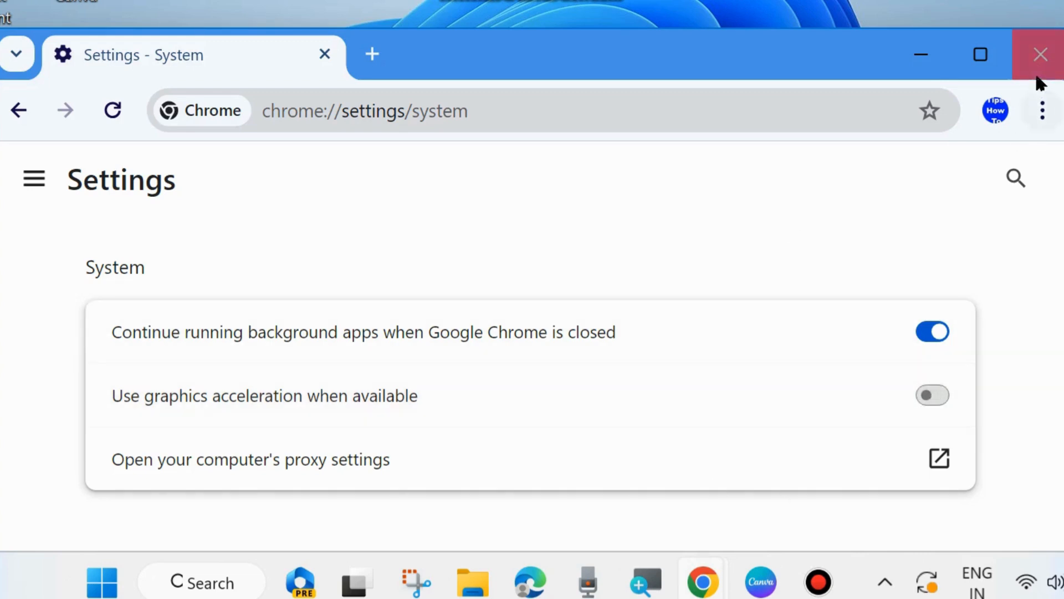
Step: Close the Chrome window to reveal the Control Panel desktop shortcut
click(1040, 55)
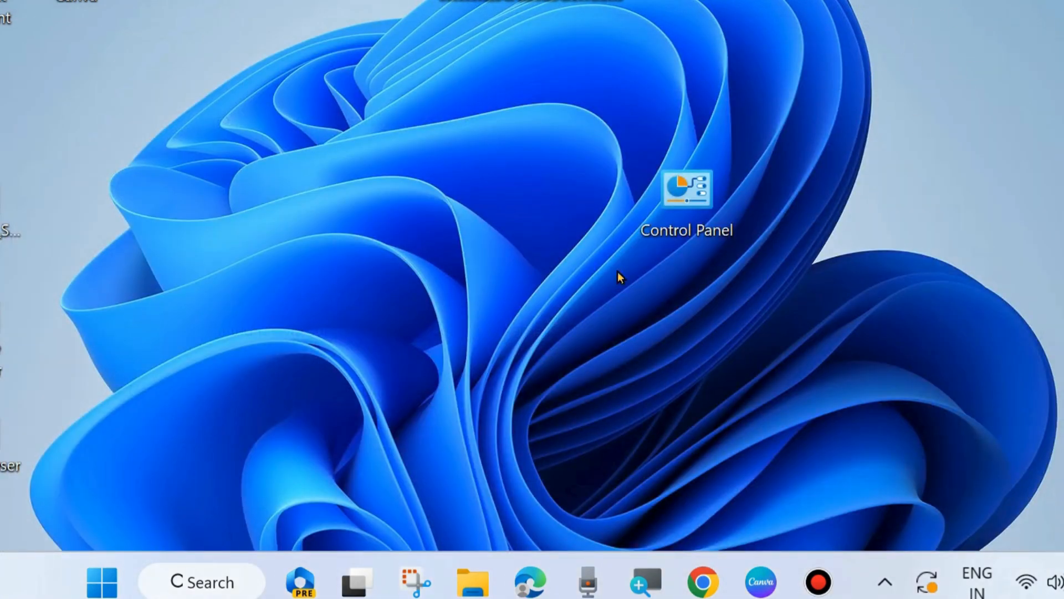
mouse_move(705, 182)
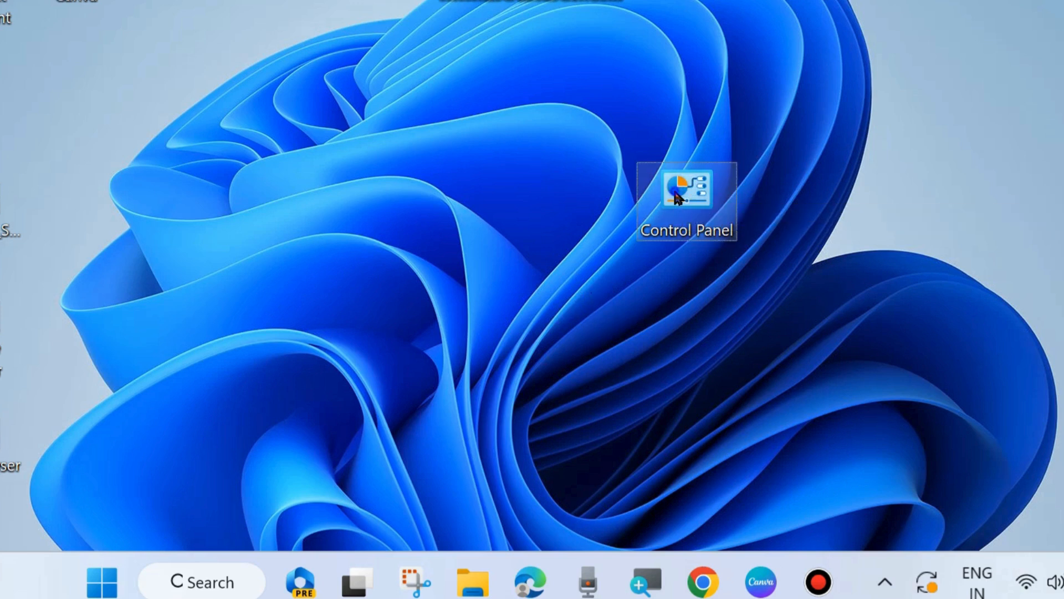
Step: Launch Control Panel from the desktop and go to Windows Defender Firewall
double_click(683, 192)
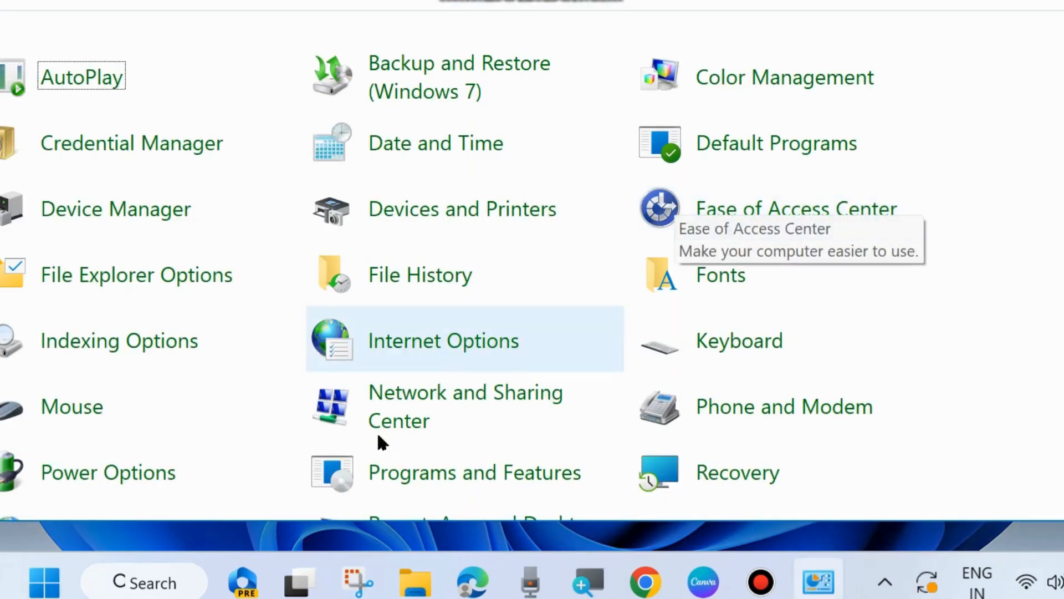
scroll(down, 3)
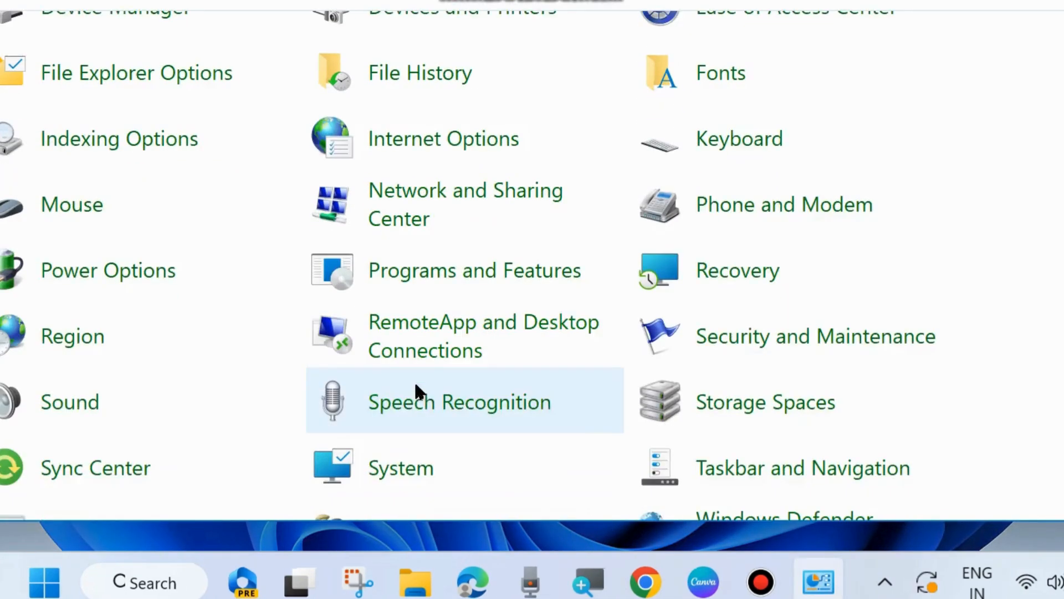
scroll(down, 3)
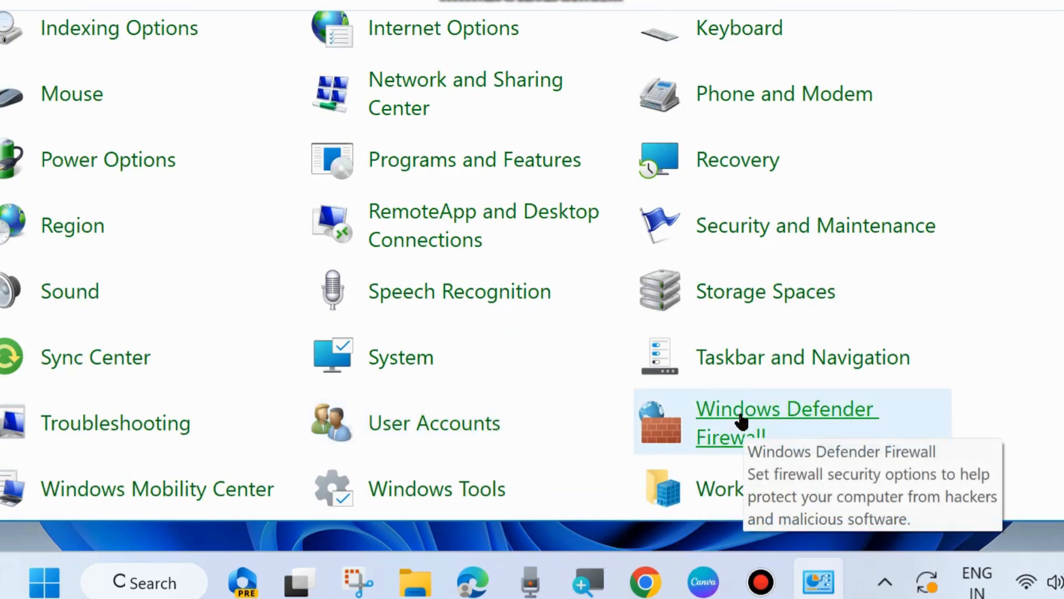
click(776, 409)
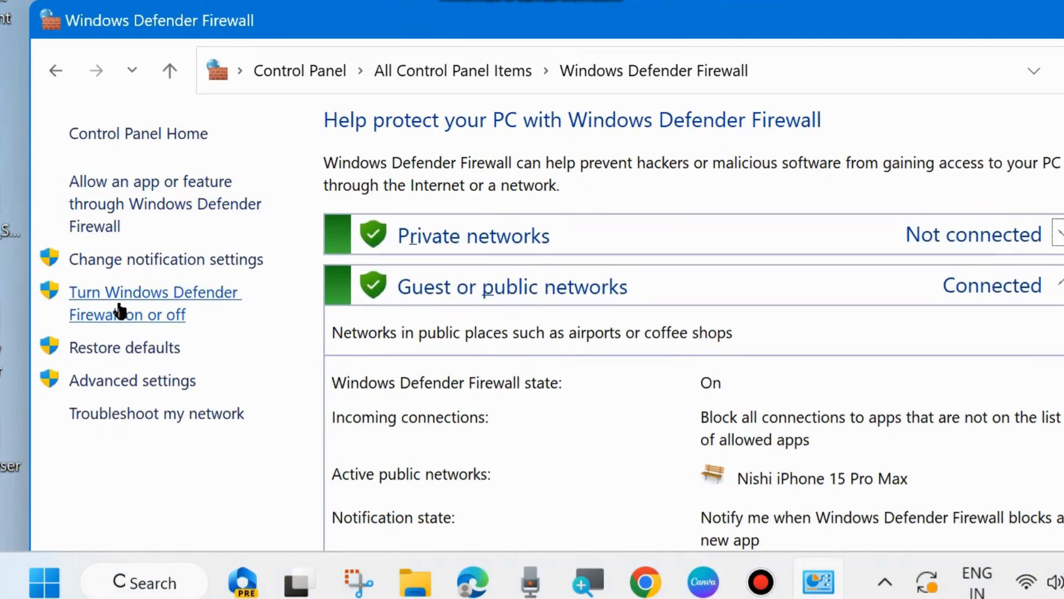
mouse_move(145, 316)
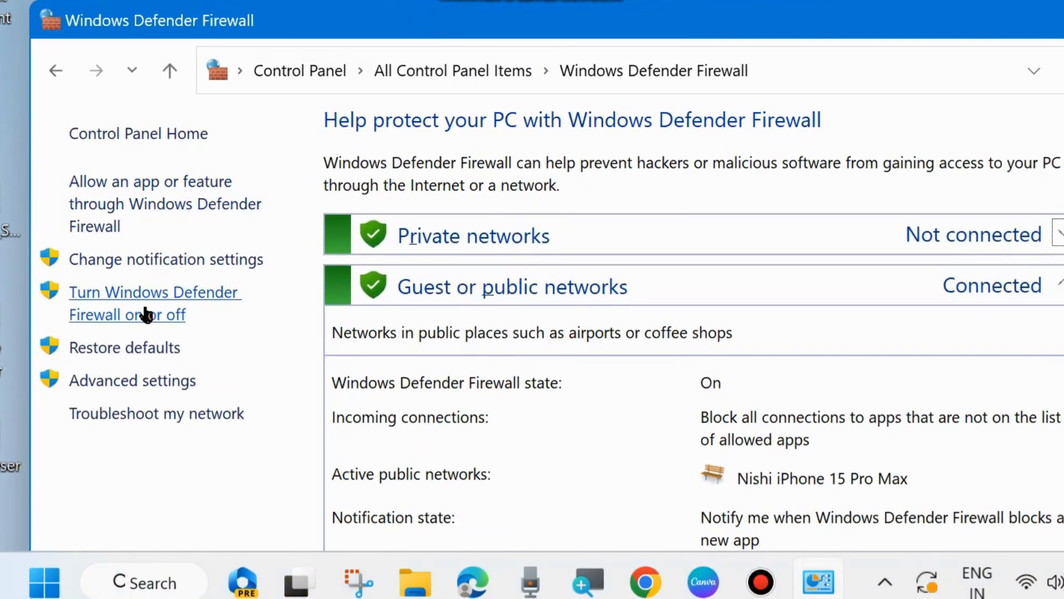
Step: Set the firewall to Turn off for private and public networks, then Turn on again
click(146, 302)
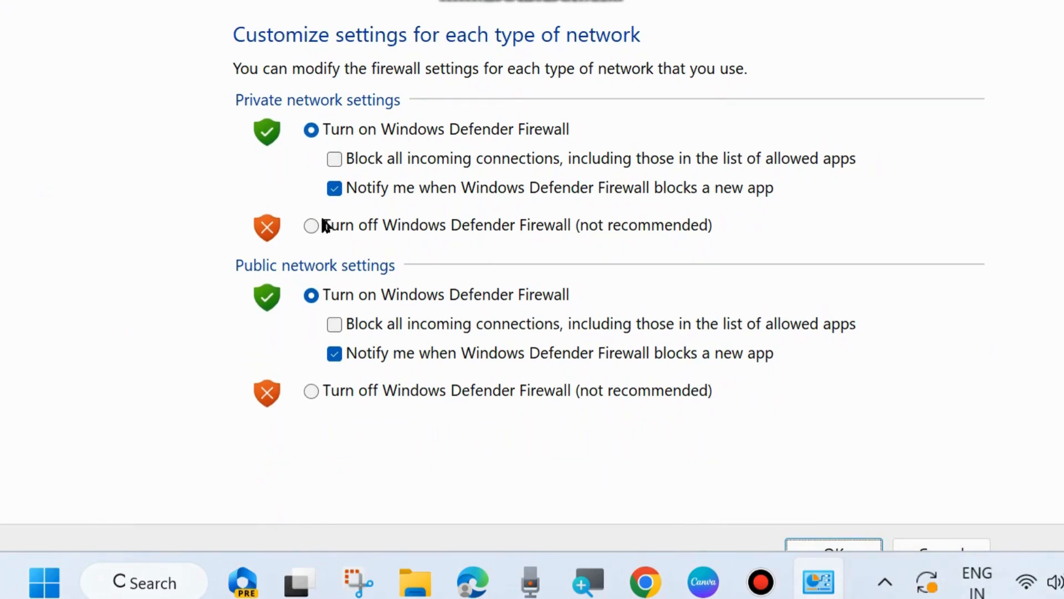
click(311, 226)
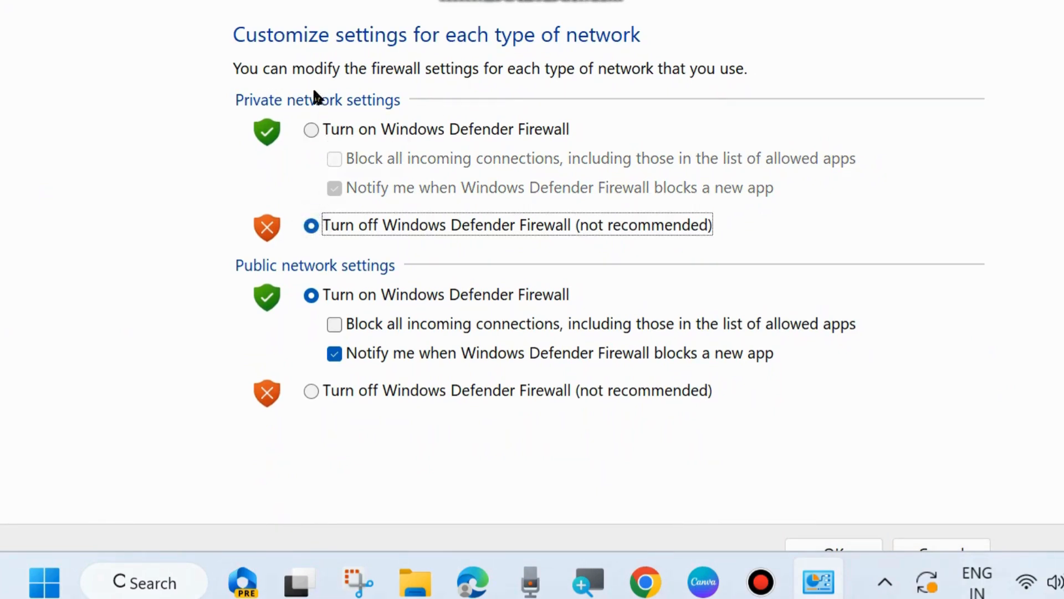
mouse_move(351, 266)
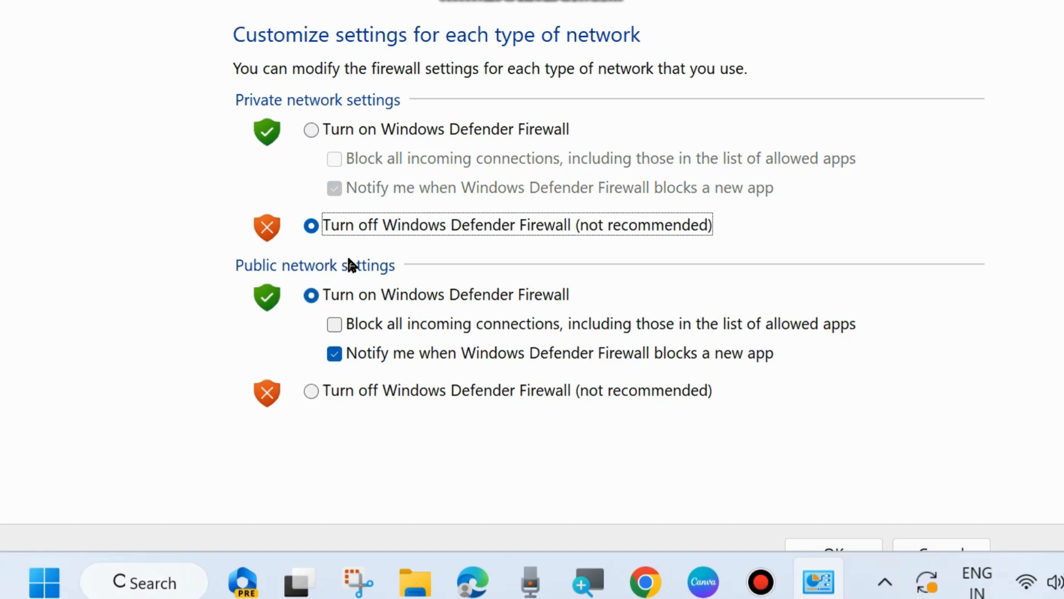
click(311, 391)
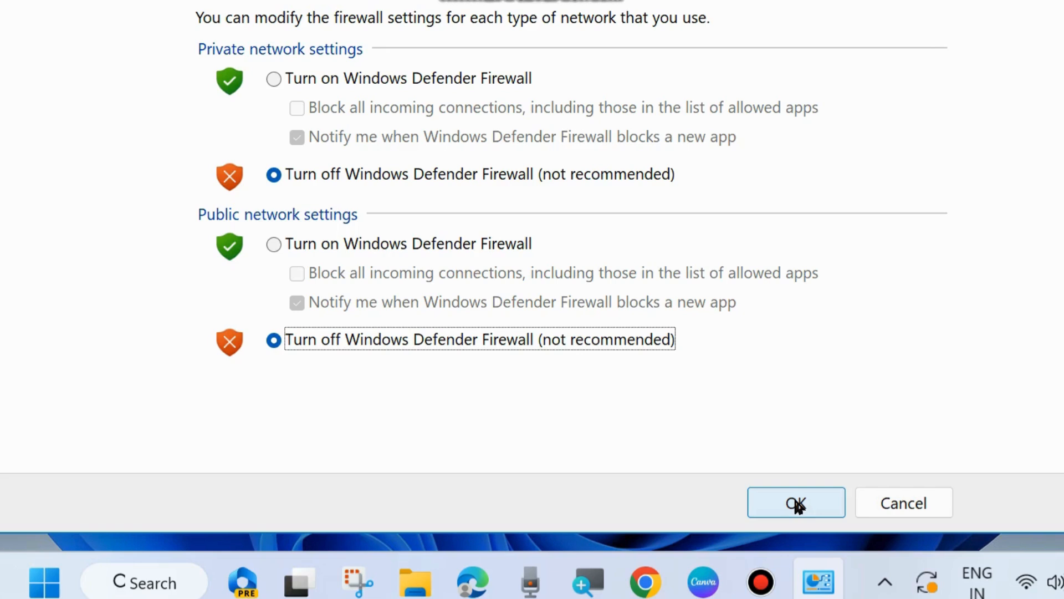
mouse_move(519, 219)
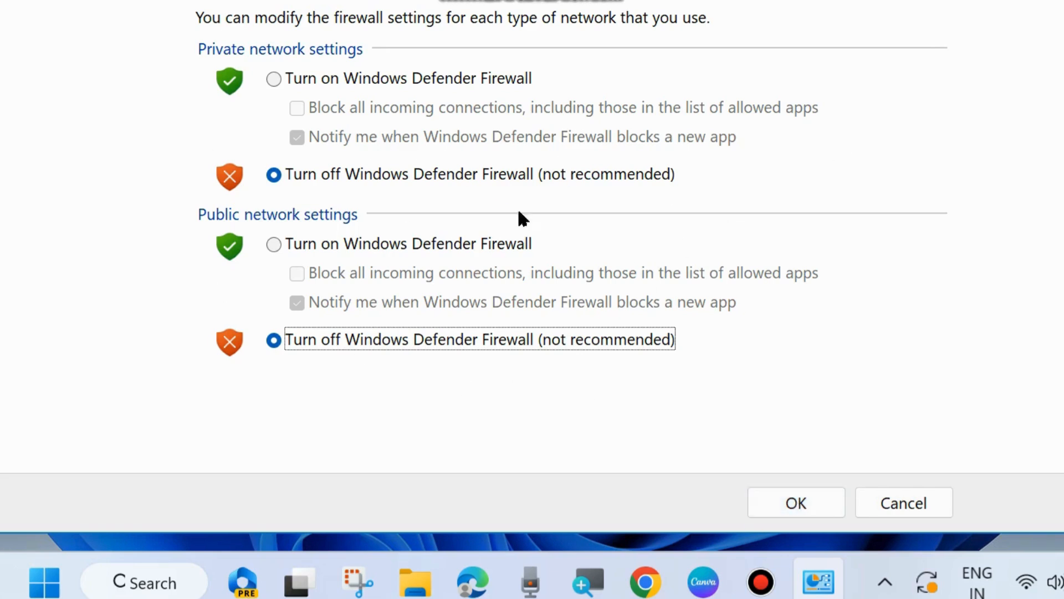
click(272, 79)
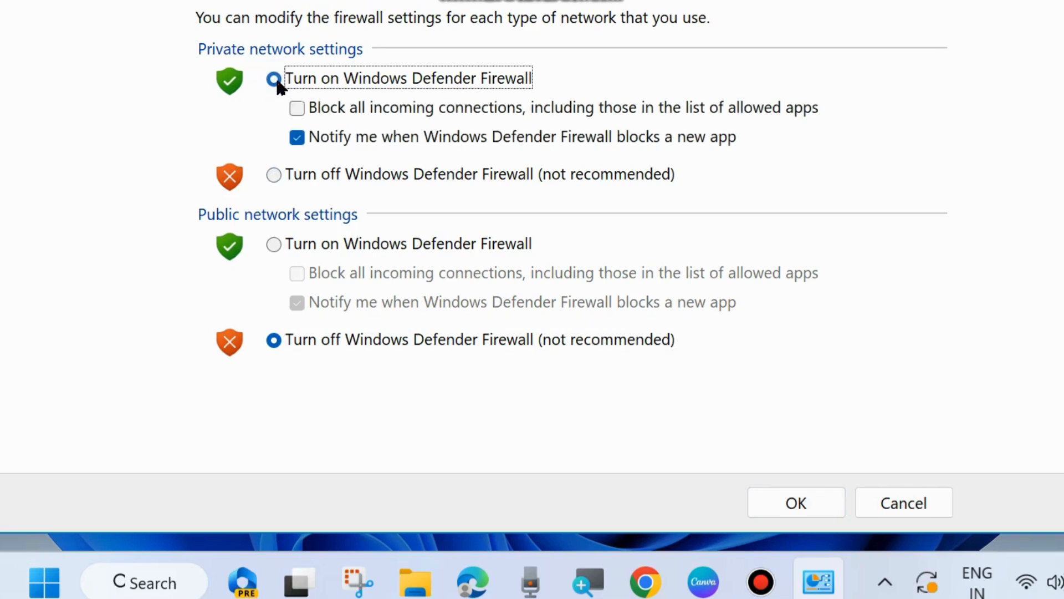
click(274, 244)
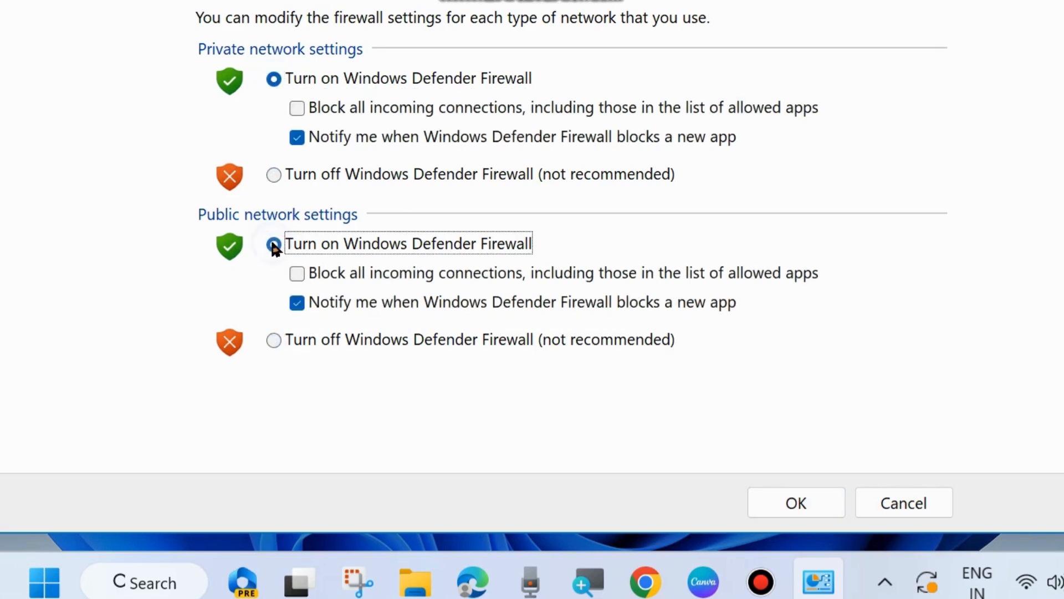